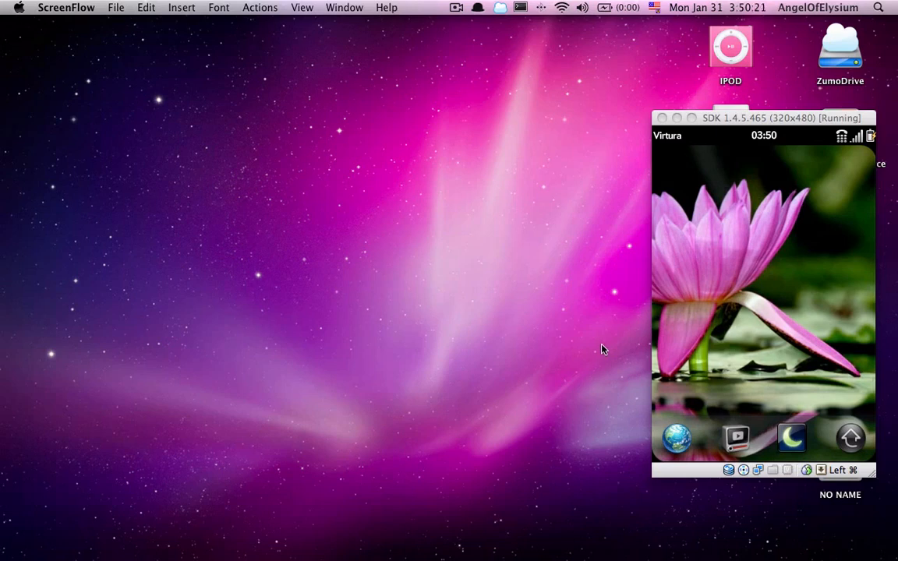
mouse_move(596, 348)
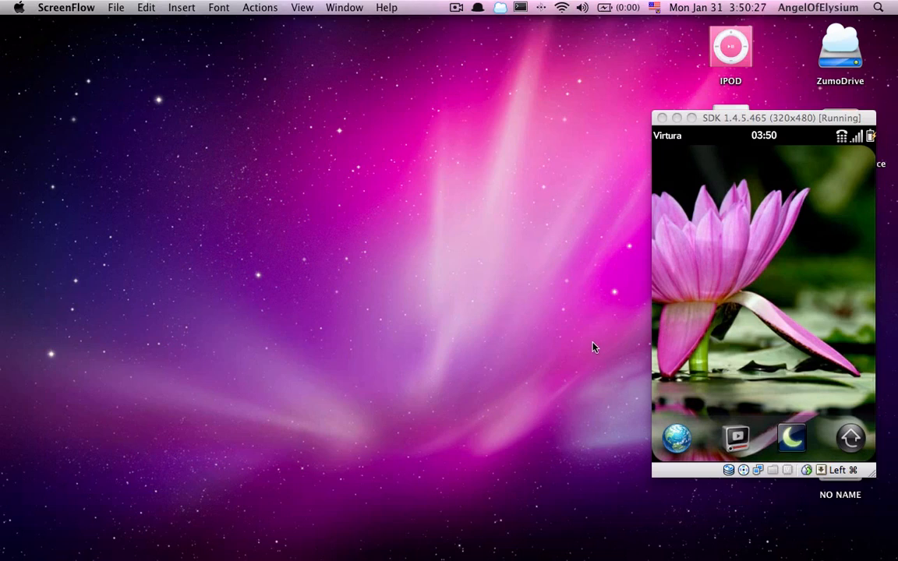
mouse_move(582, 348)
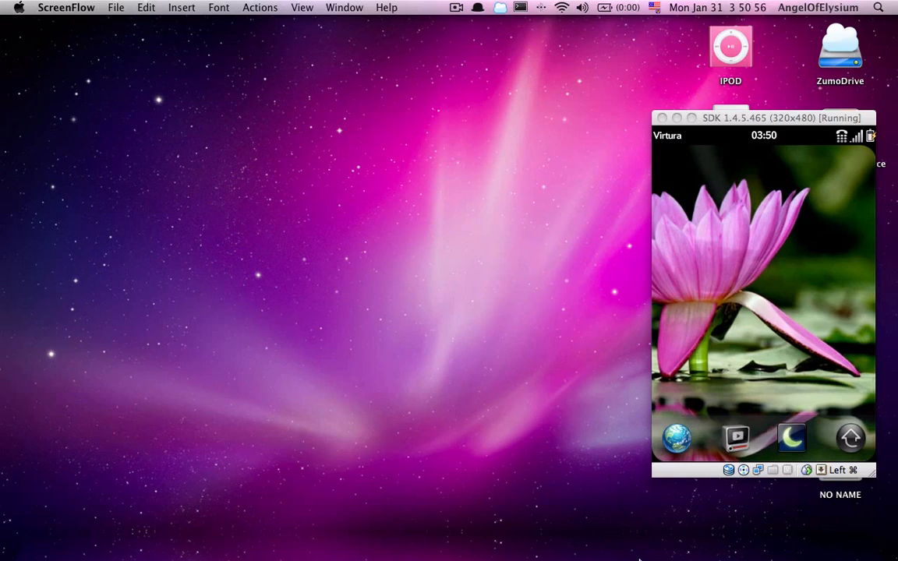
mouse_move(814, 533)
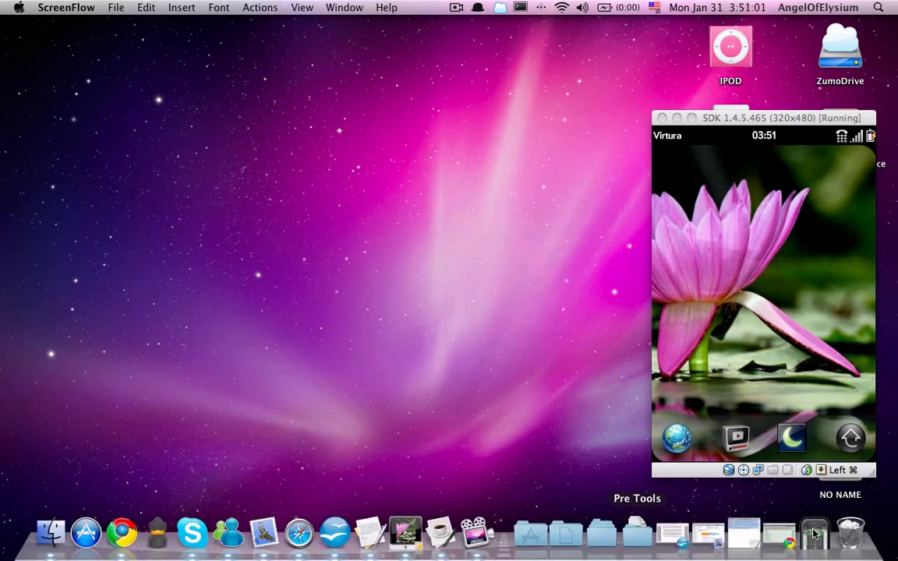
mouse_move(816, 533)
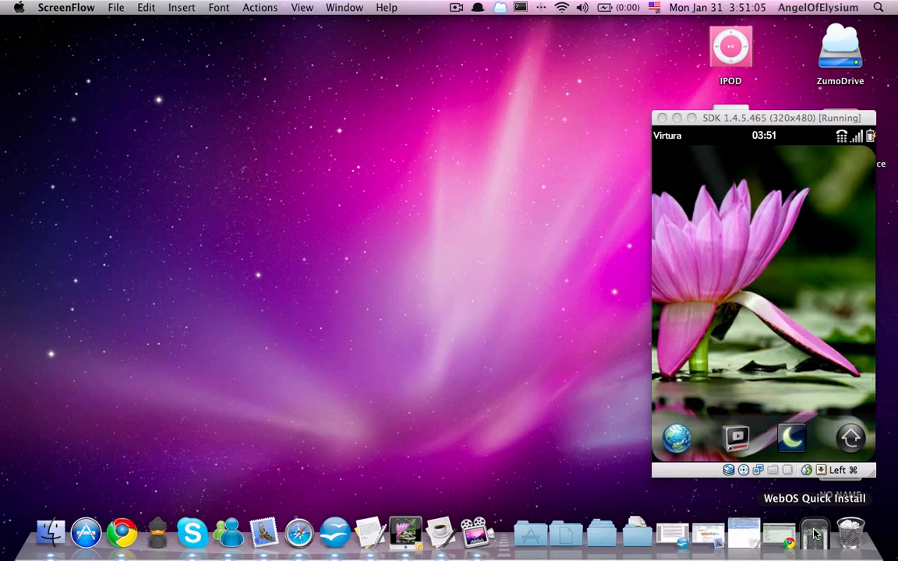
mouse_move(866, 533)
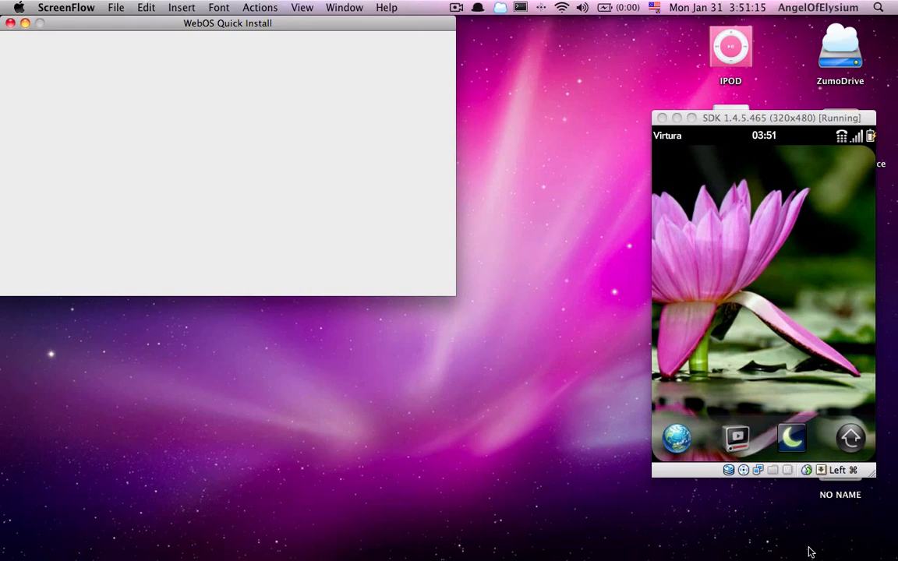
mouse_move(350, 163)
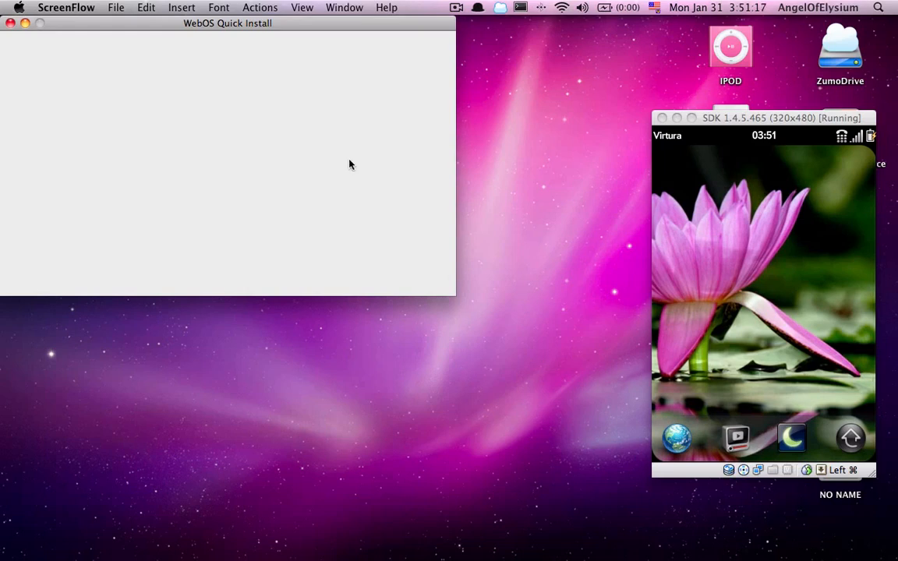
mouse_move(355, 159)
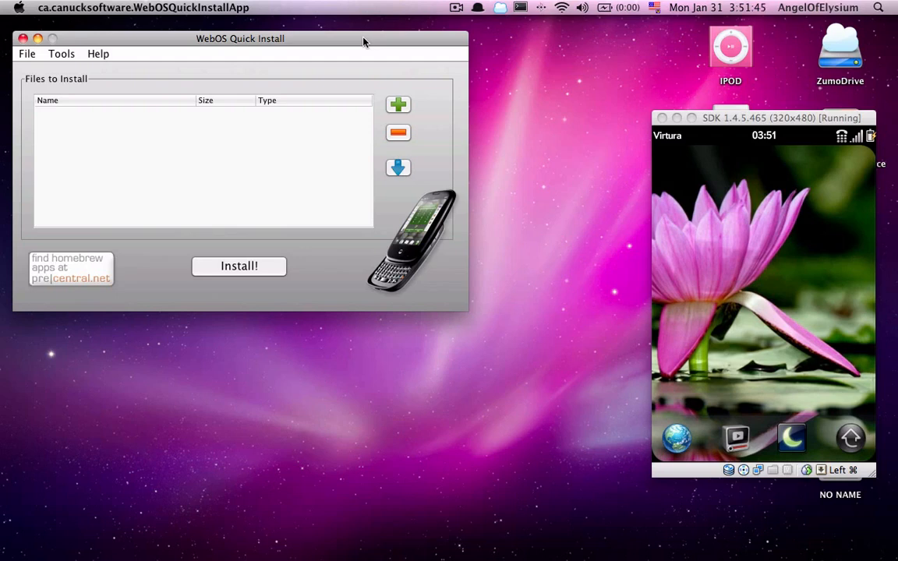
mouse_move(356, 32)
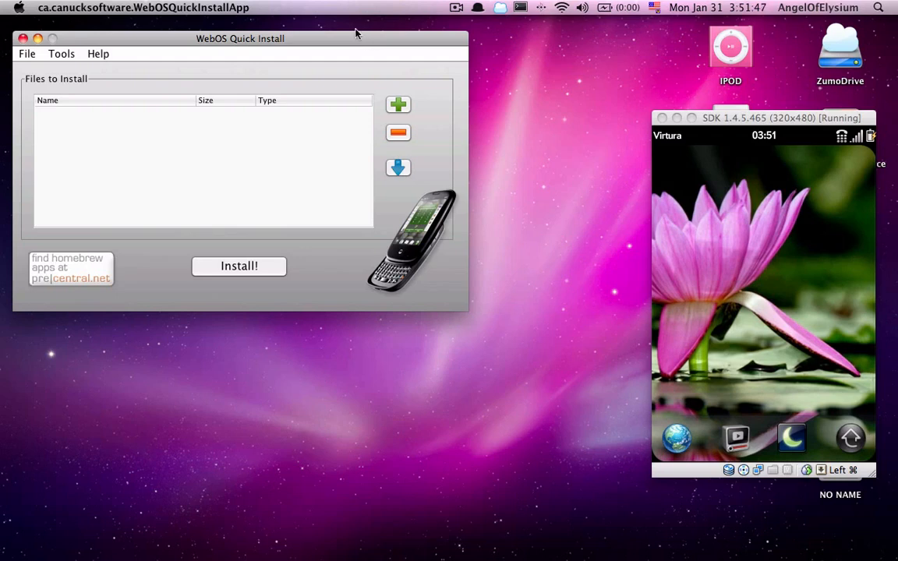
mouse_move(418, 38)
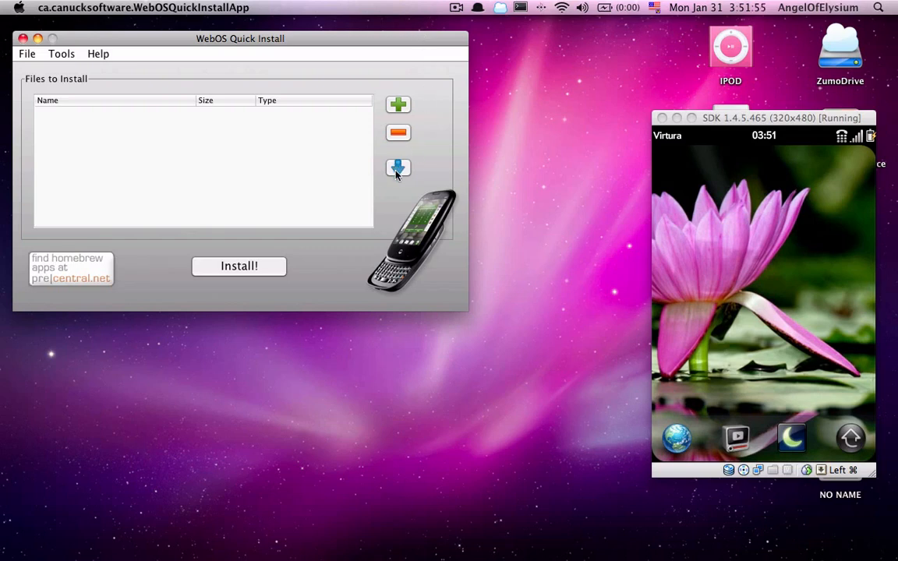
mouse_move(530, 187)
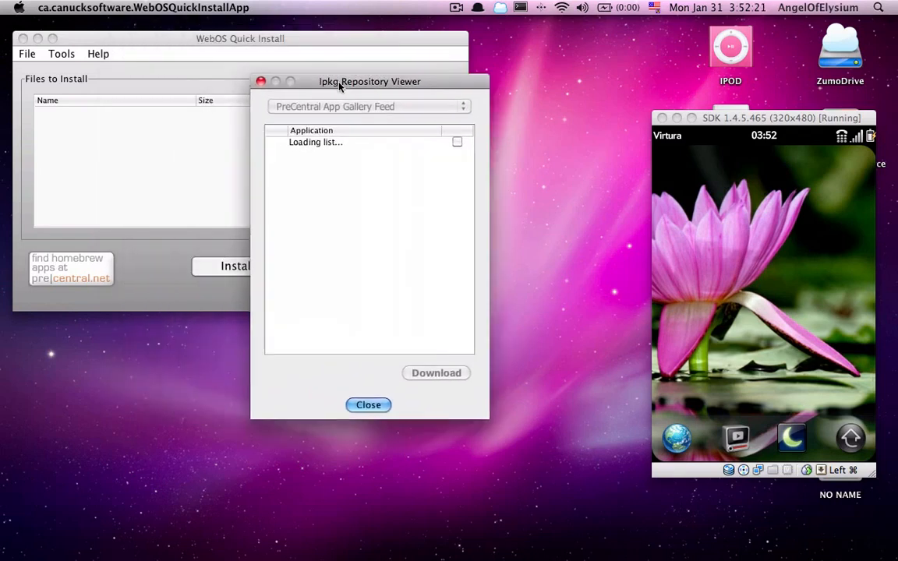
Reposition the repository viewer and show the list of available package feeds.
drag(369, 81, 362, 75)
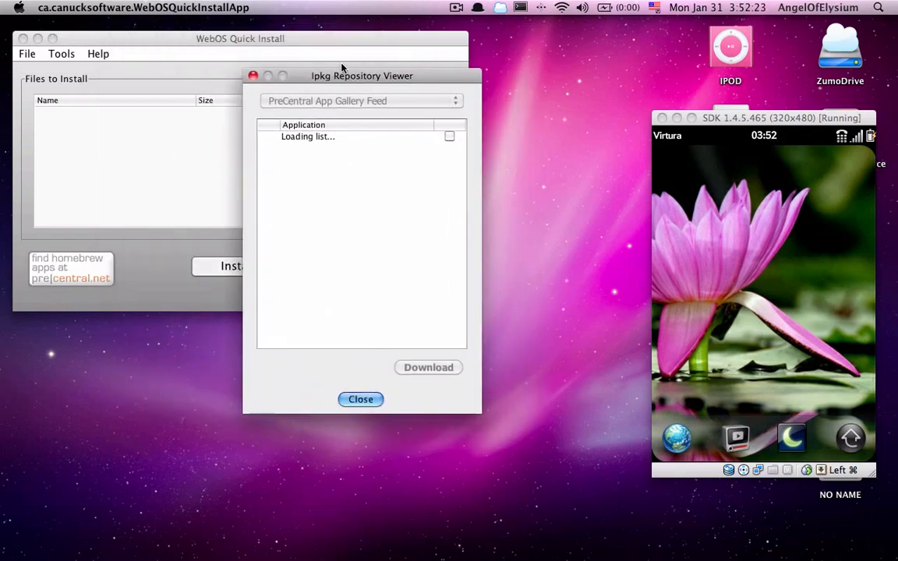
mouse_move(370, 44)
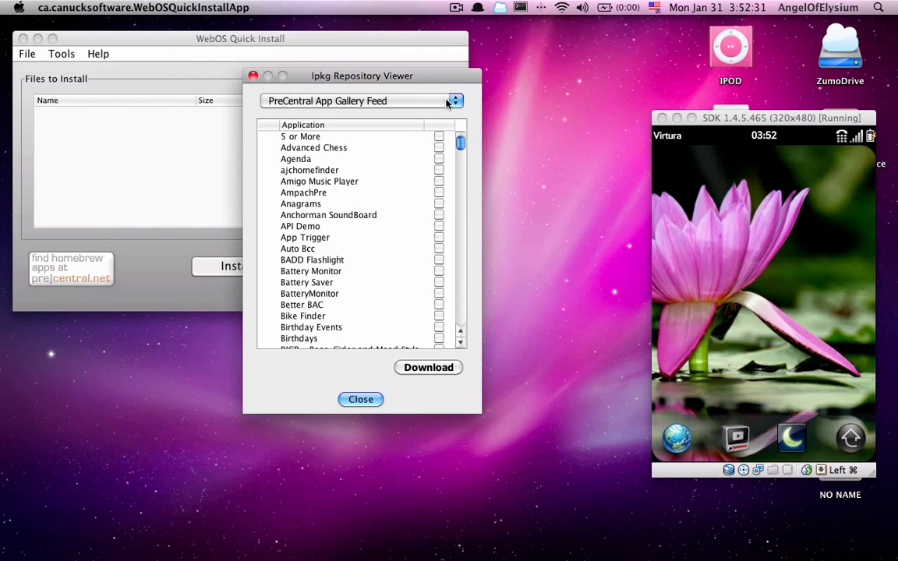
click(455, 100)
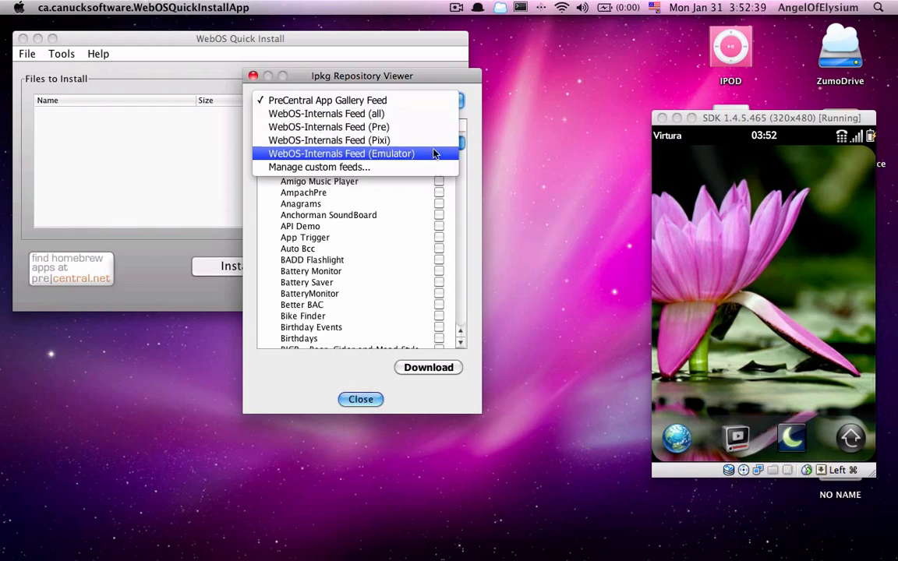
mouse_move(438, 141)
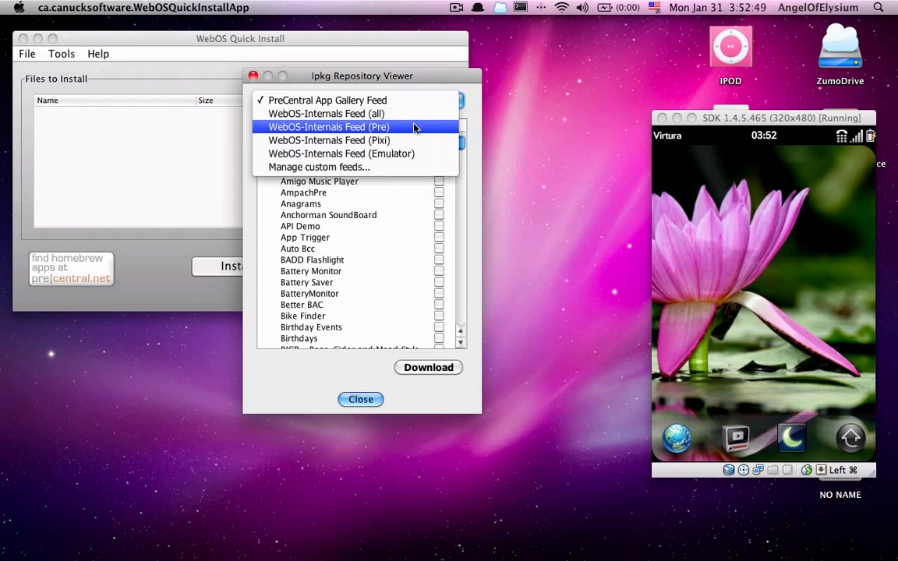
mouse_move(424, 148)
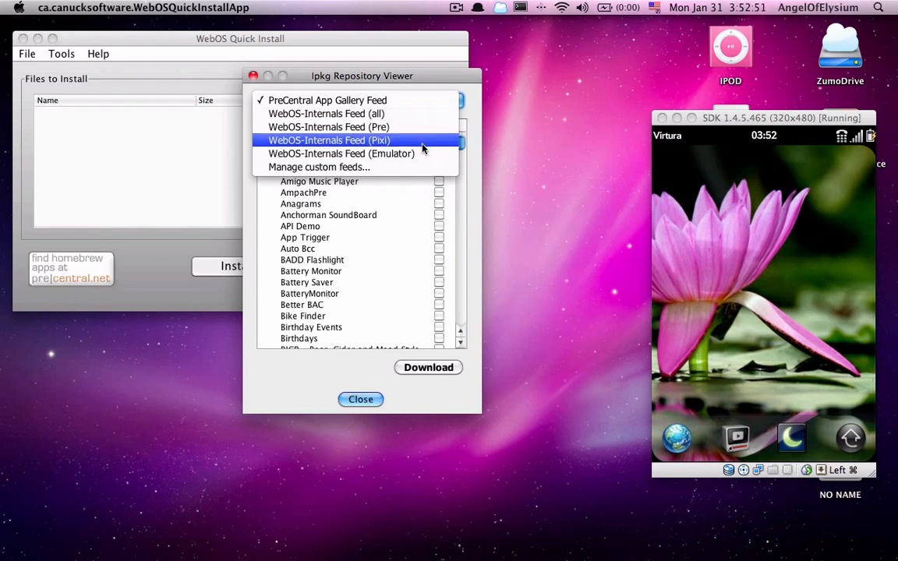
Switch to the WebOS-Internals Feed (Emulator), mark Preware and download it.
click(341, 154)
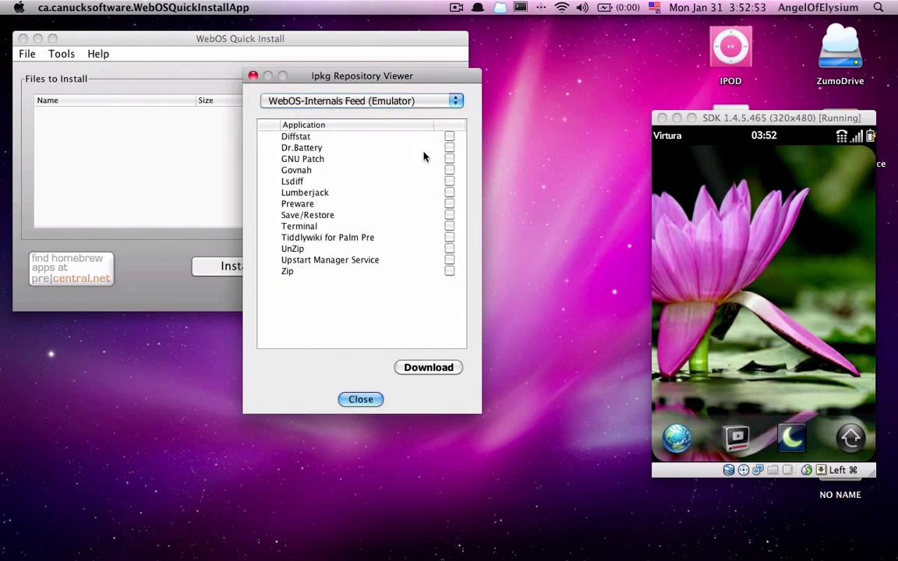
mouse_move(296, 146)
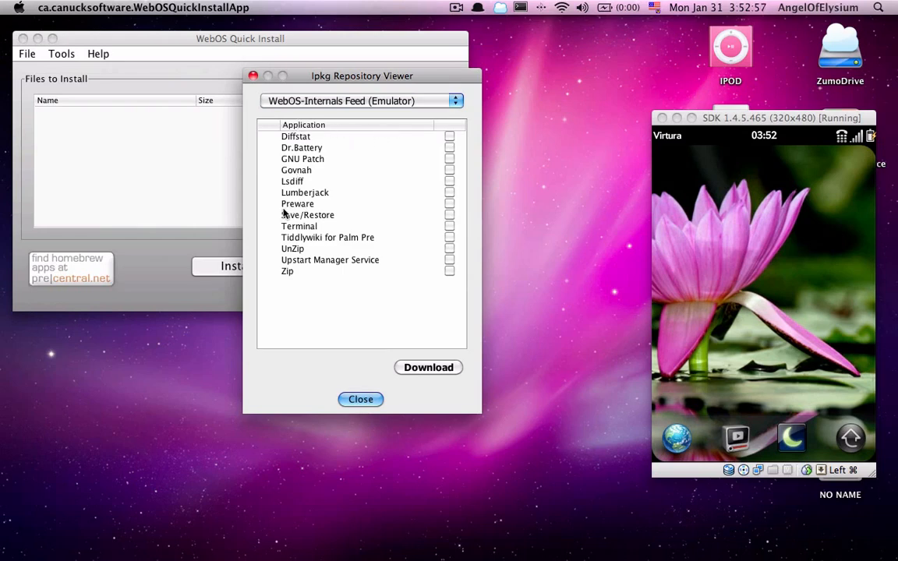
mouse_move(315, 207)
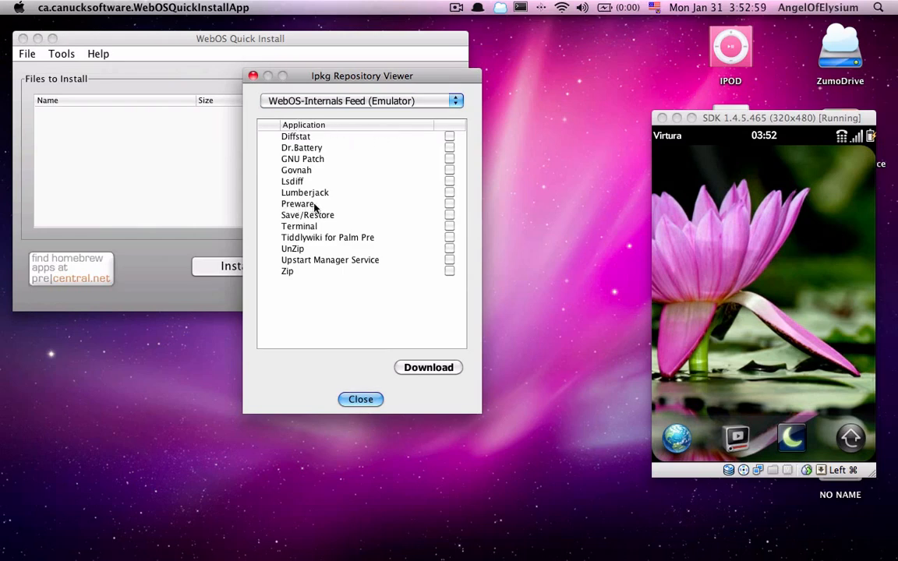
click(449, 203)
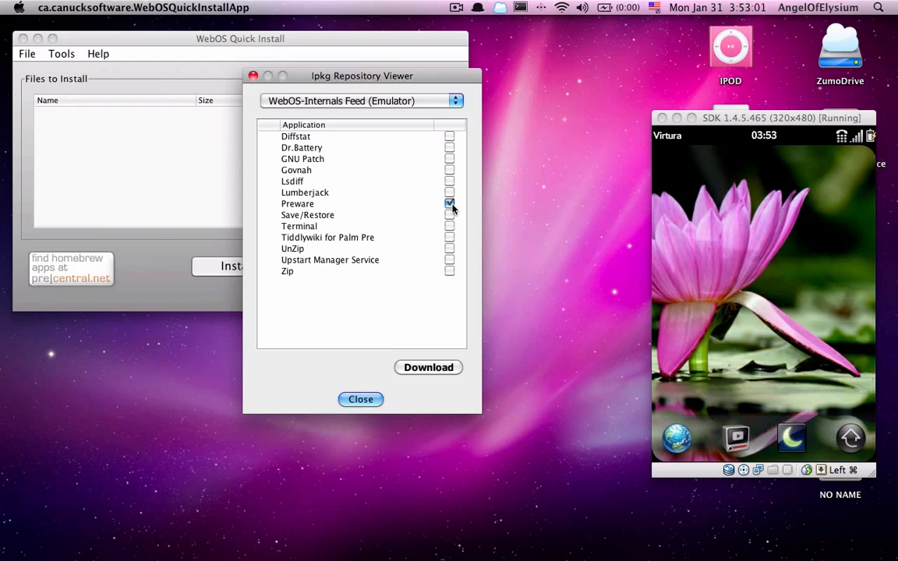
click(427, 368)
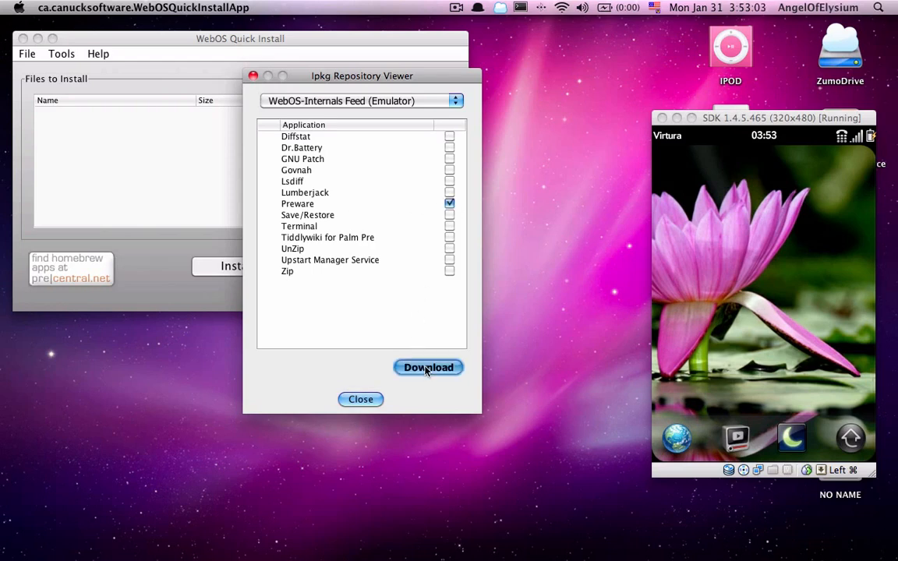
click(427, 368)
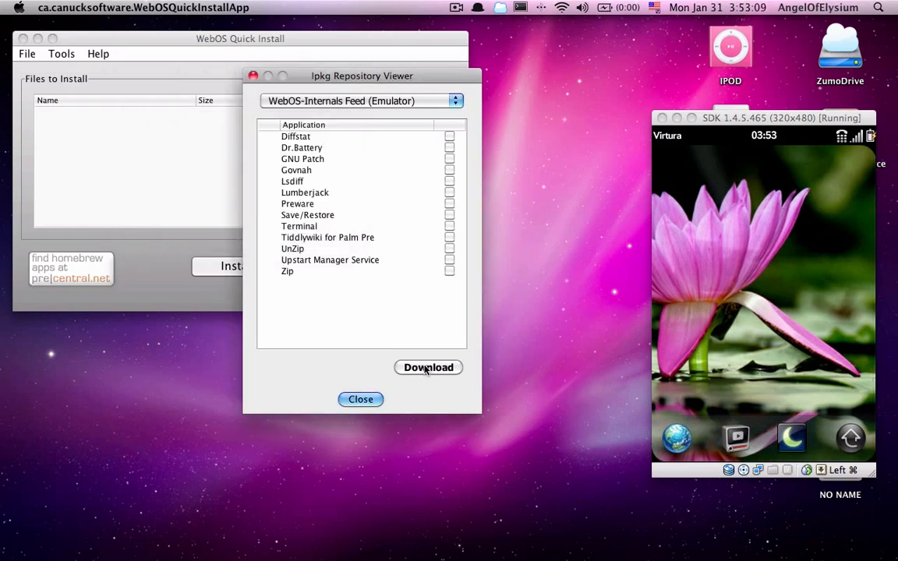
Close the repository viewer and select the queued 295 KB Preware package.
click(427, 368)
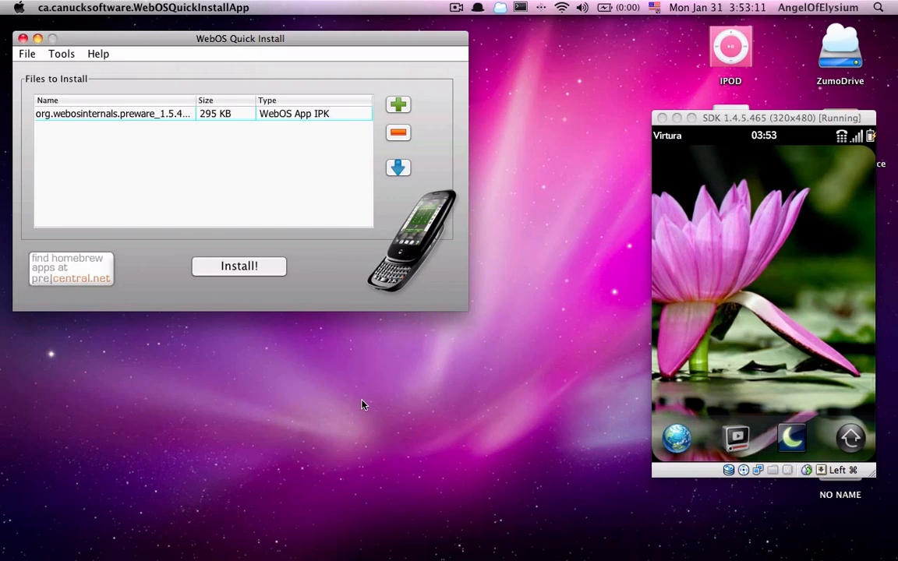
click(113, 114)
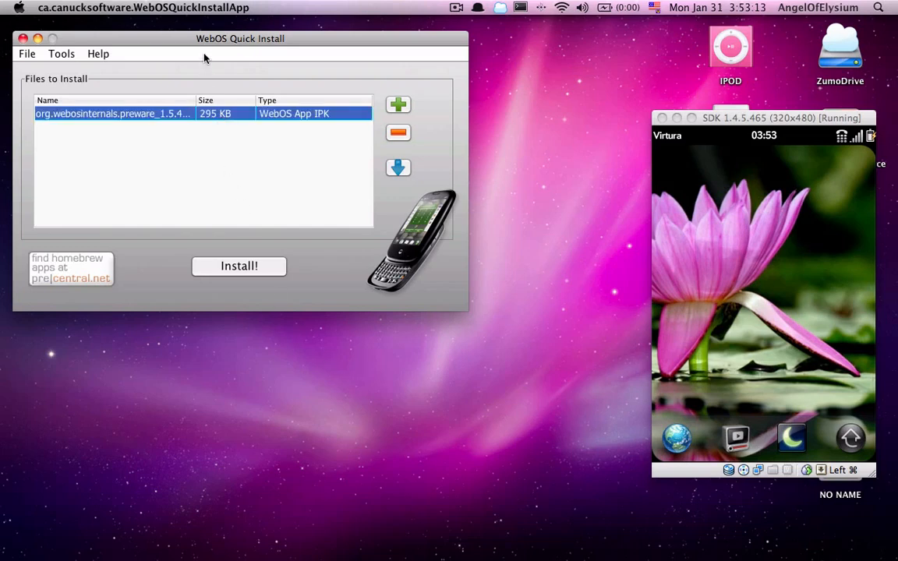
mouse_move(33, 52)
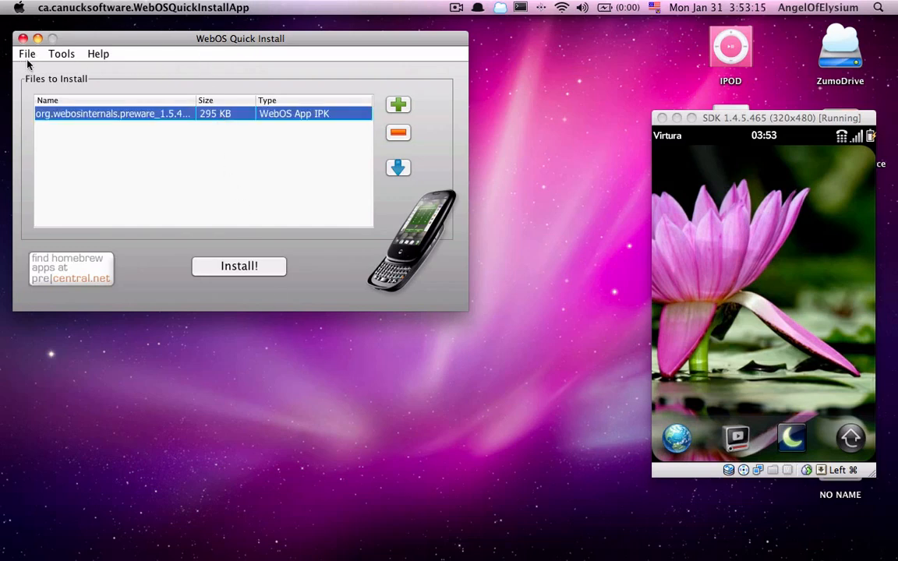
Bring up the file commands and show the target device choices in the settings.
click(31, 54)
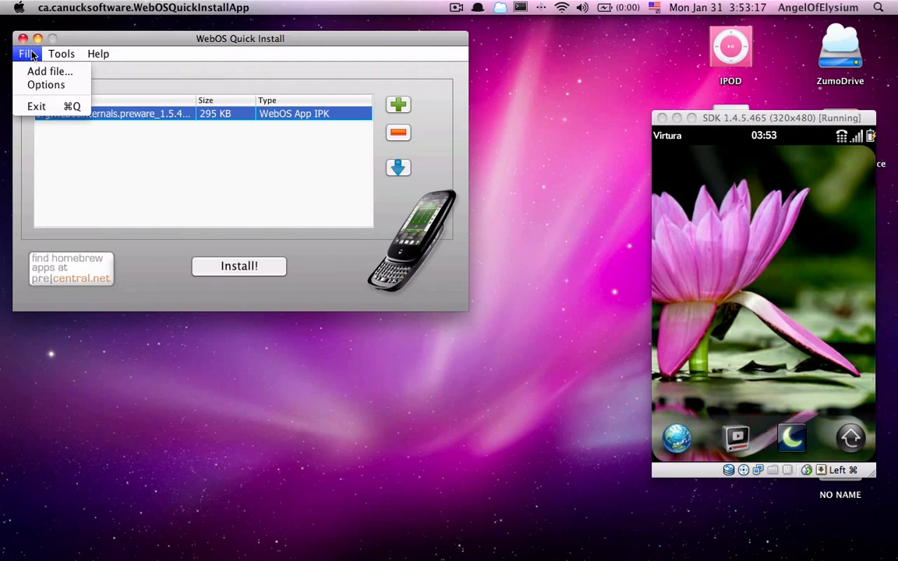
click(28, 54)
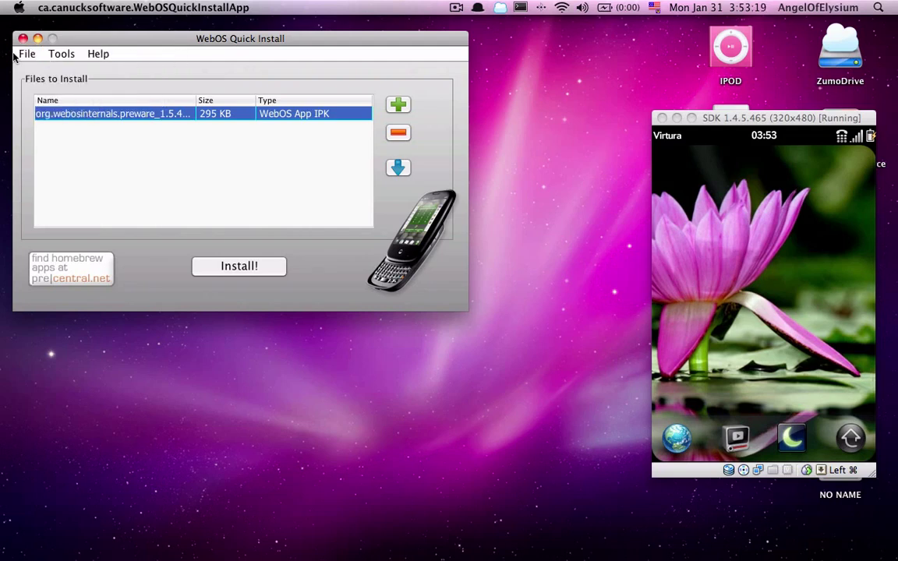
click(31, 54)
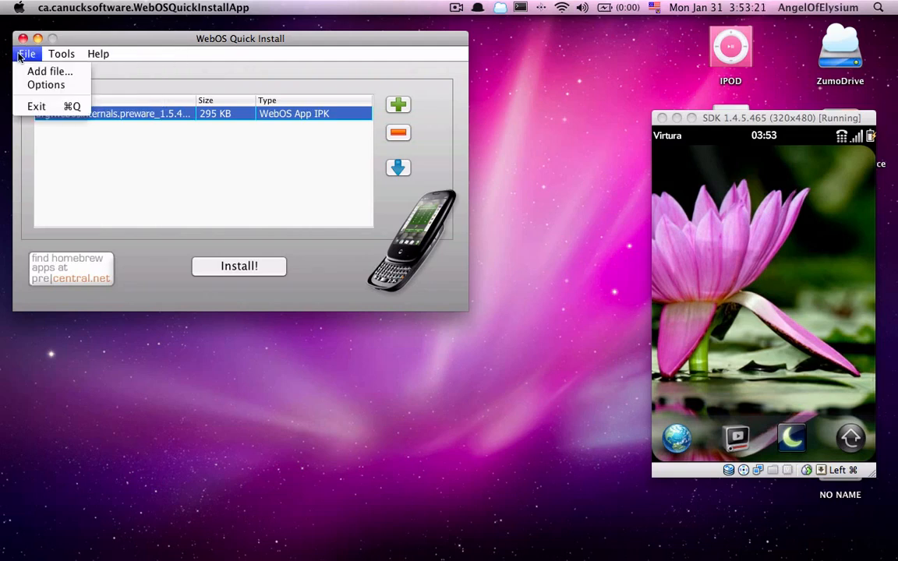
click(47, 85)
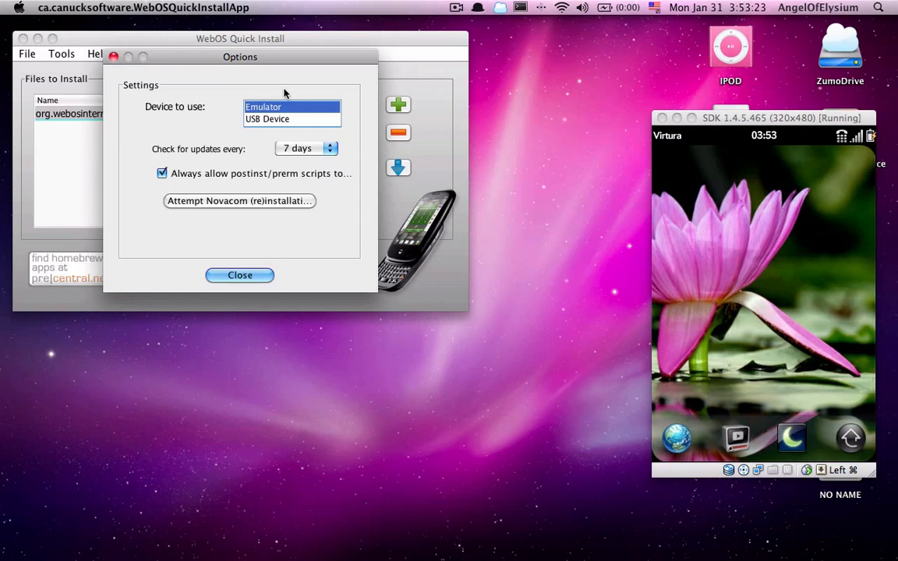
Choose USB Device as the install target and close the installer settings.
click(268, 119)
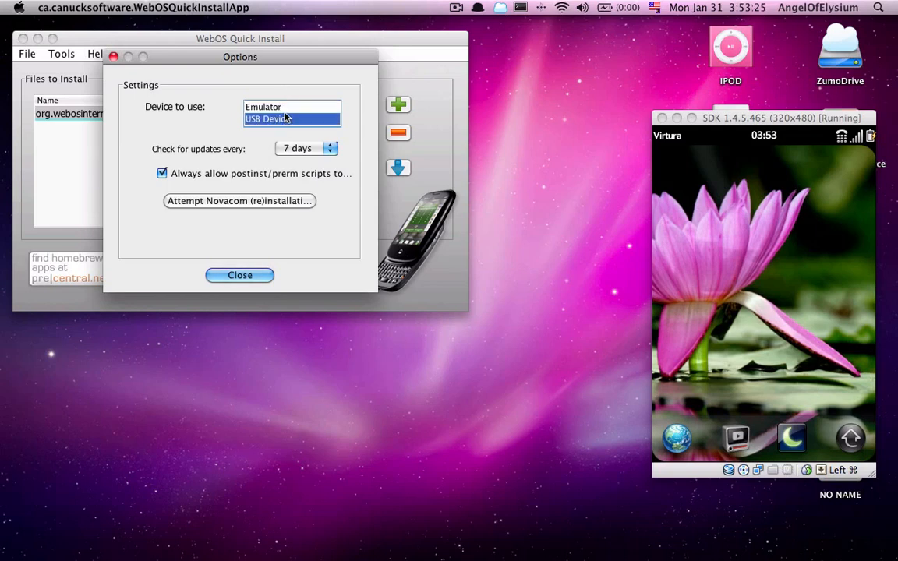
click(266, 106)
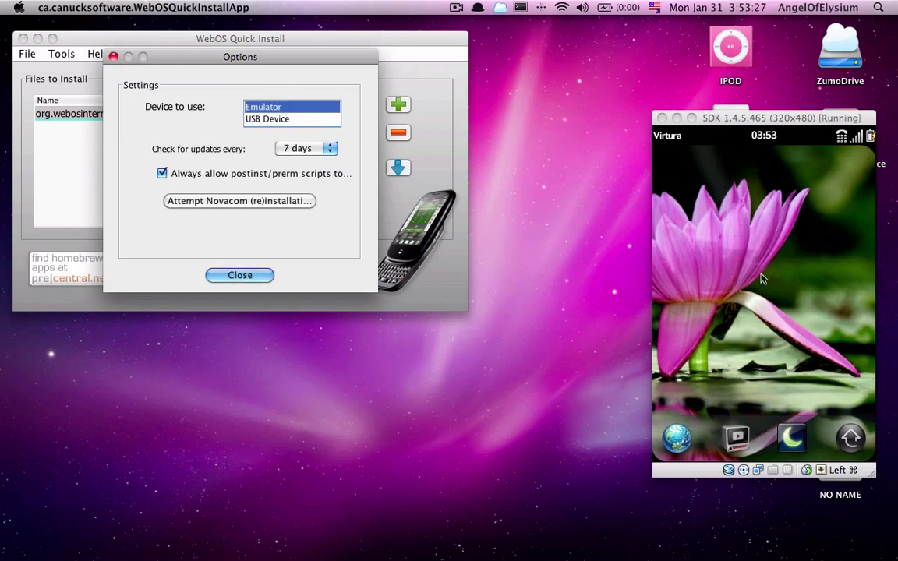
click(278, 119)
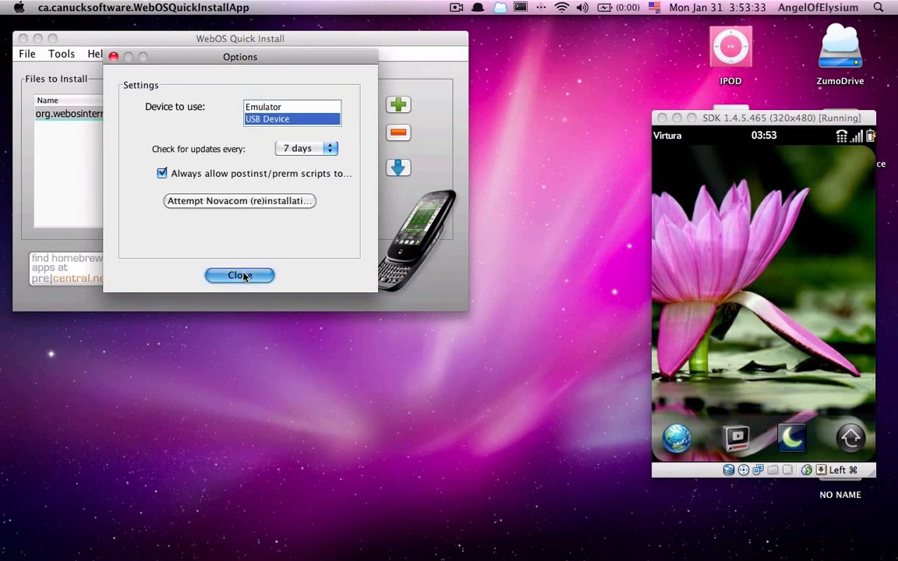
click(240, 274)
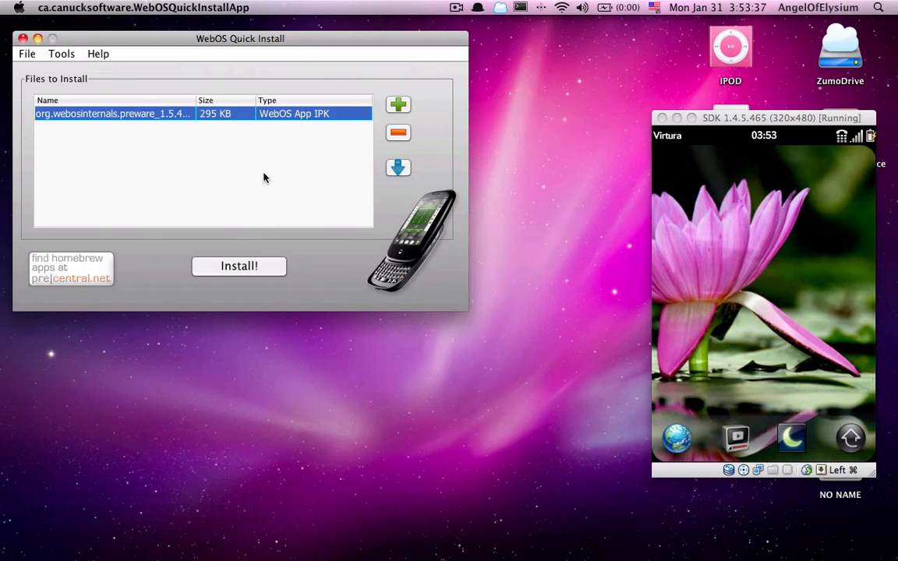
mouse_move(278, 187)
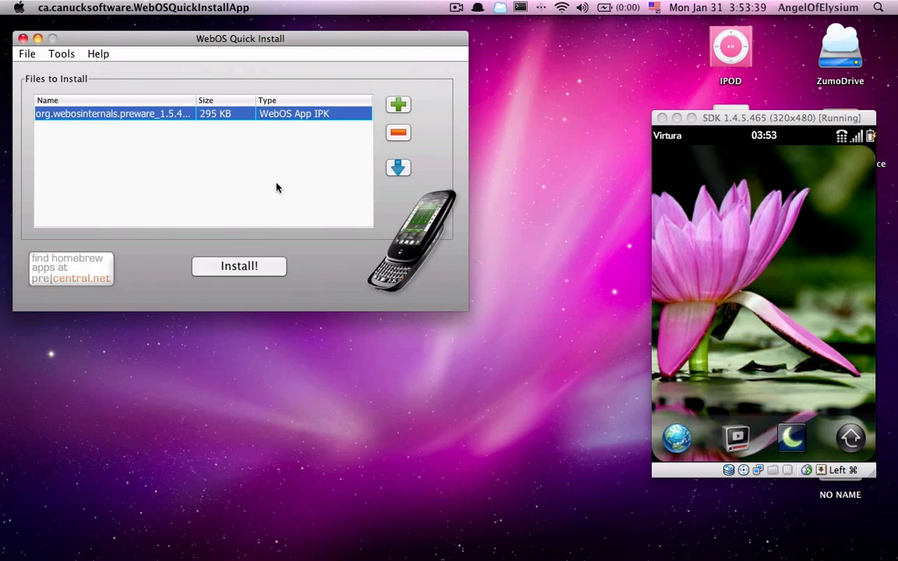
mouse_move(577, 471)
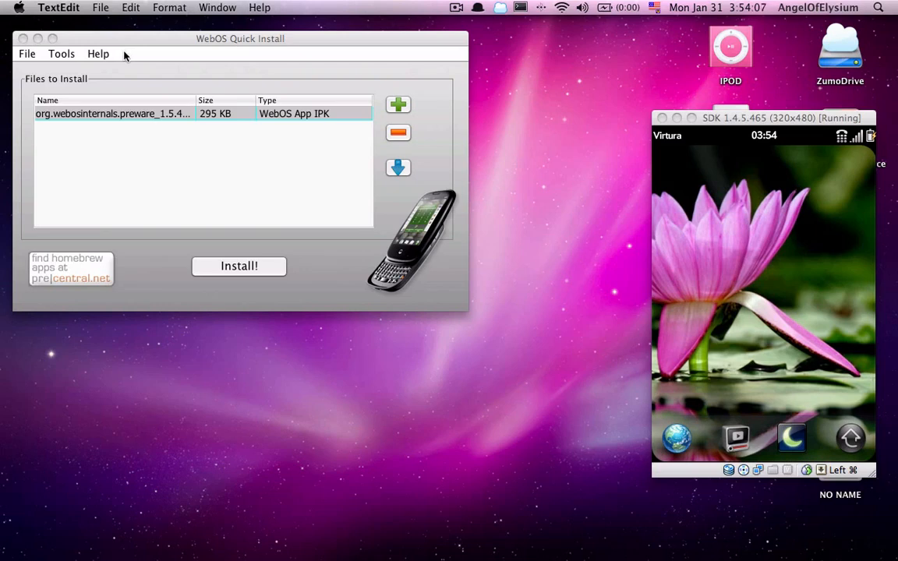
mouse_move(571, 559)
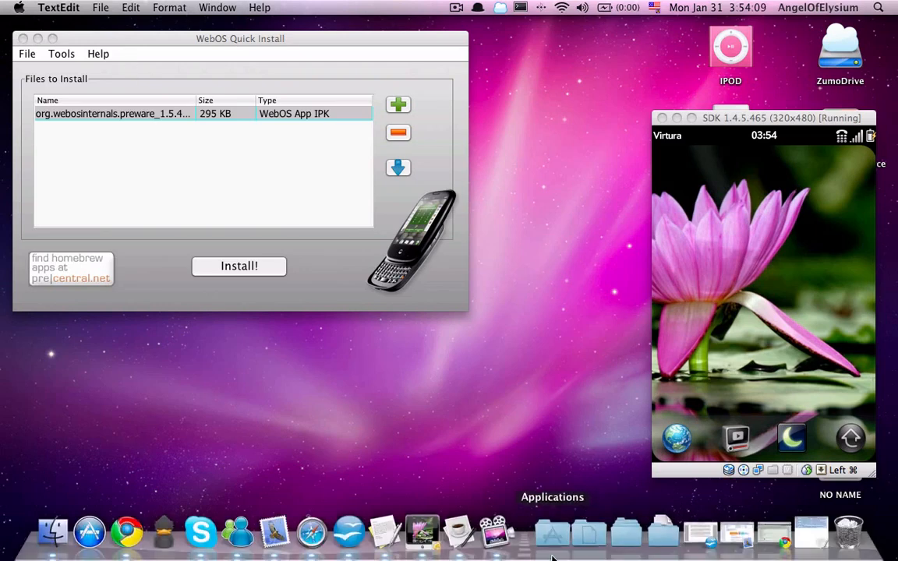
mouse_move(383, 536)
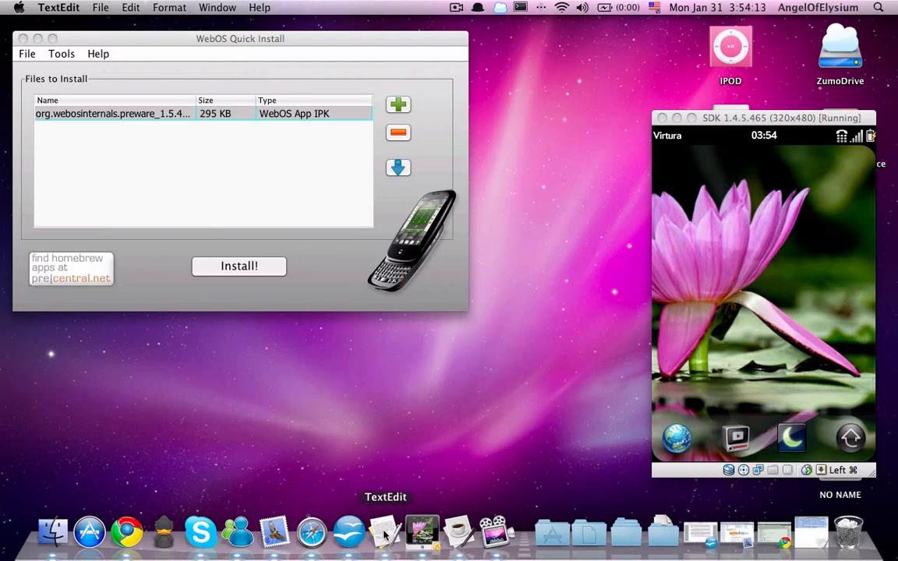
right_click(382, 537)
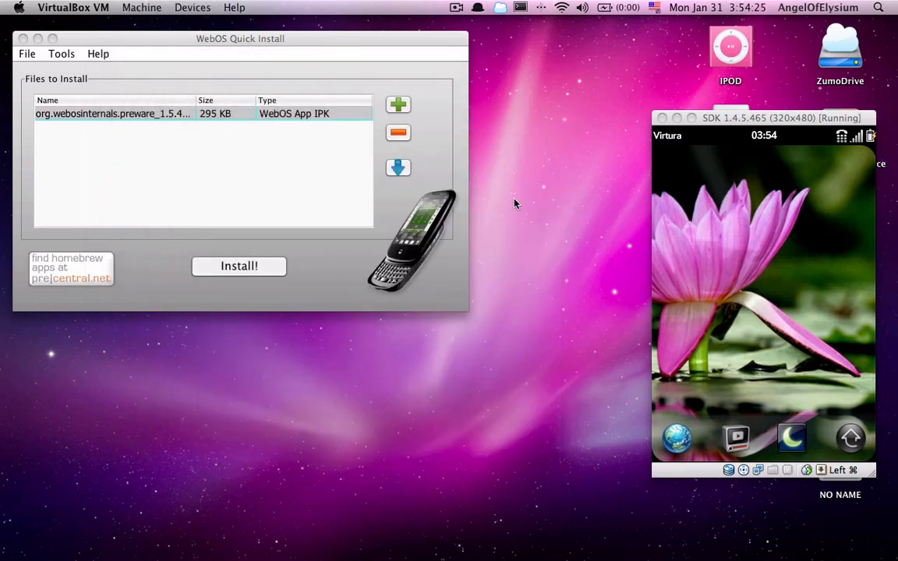
Move the emulator beside the installer and enter the Konami code 'upupdowndownlef' on the home screen.
drag(783, 118, 590, 103)
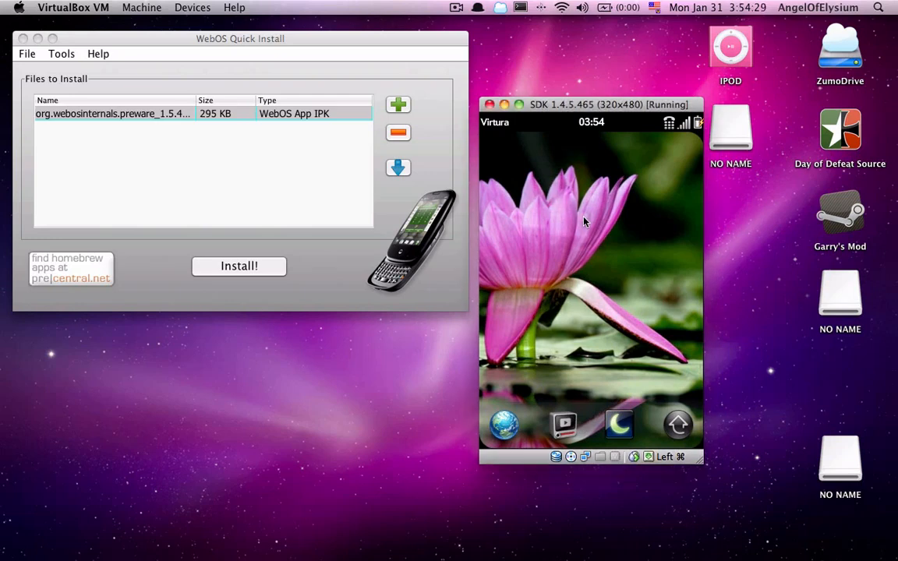
click(679, 425)
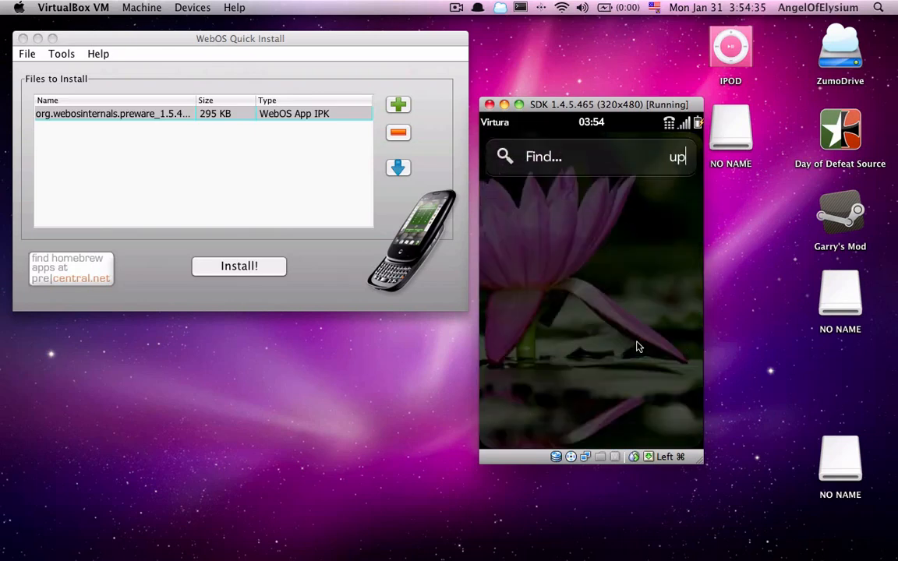
text(upupdowndownlef)
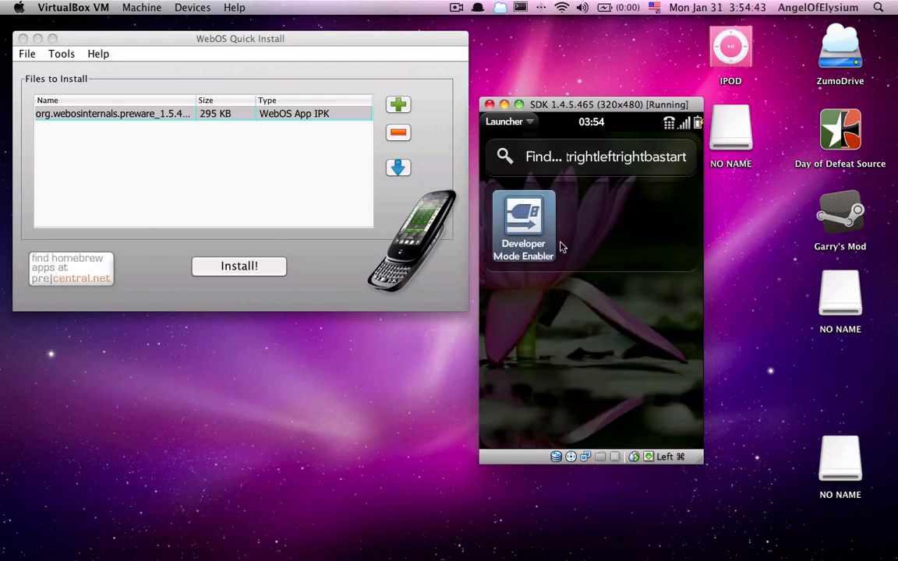
Launch Developer Mode Enabler and turn developer mode on.
click(524, 226)
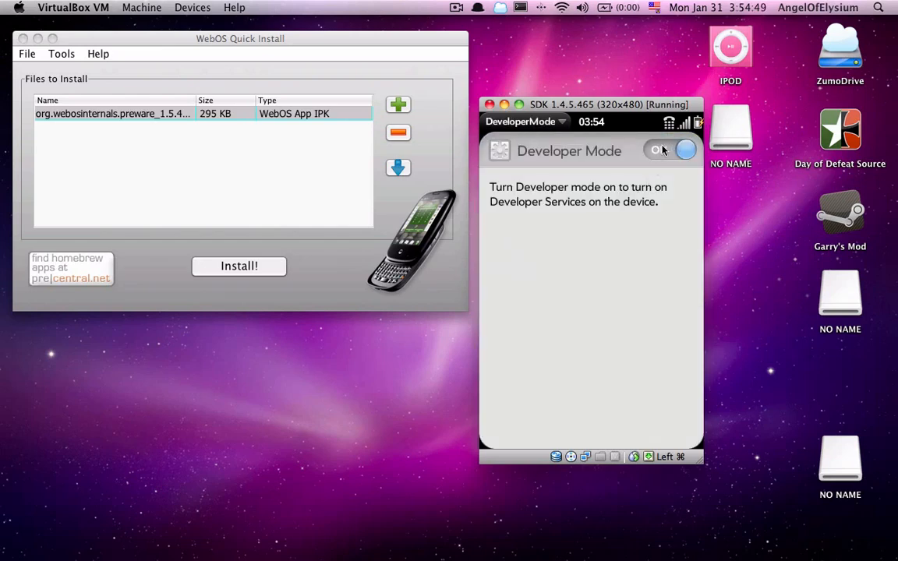
click(685, 149)
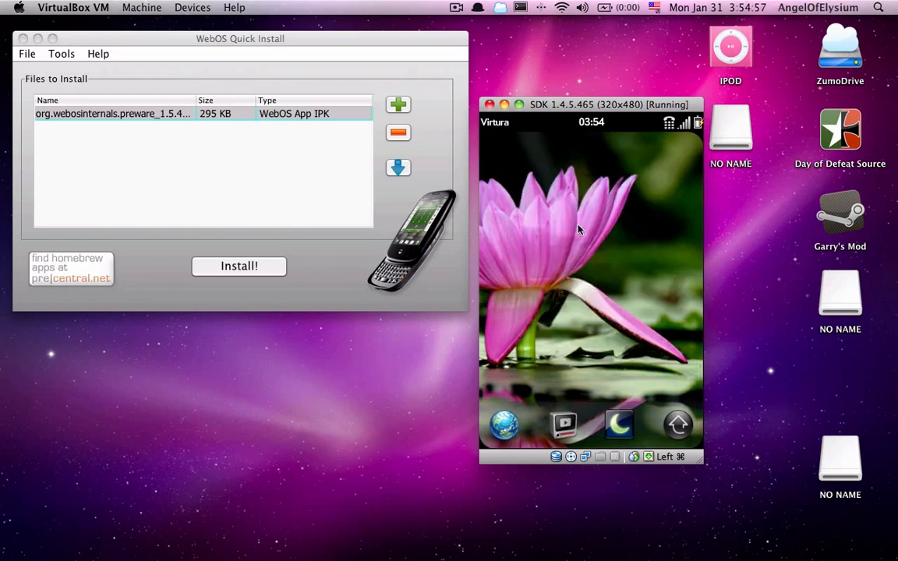
Set Emulator as the install target, close the settings and install the queued Preware package.
click(112, 112)
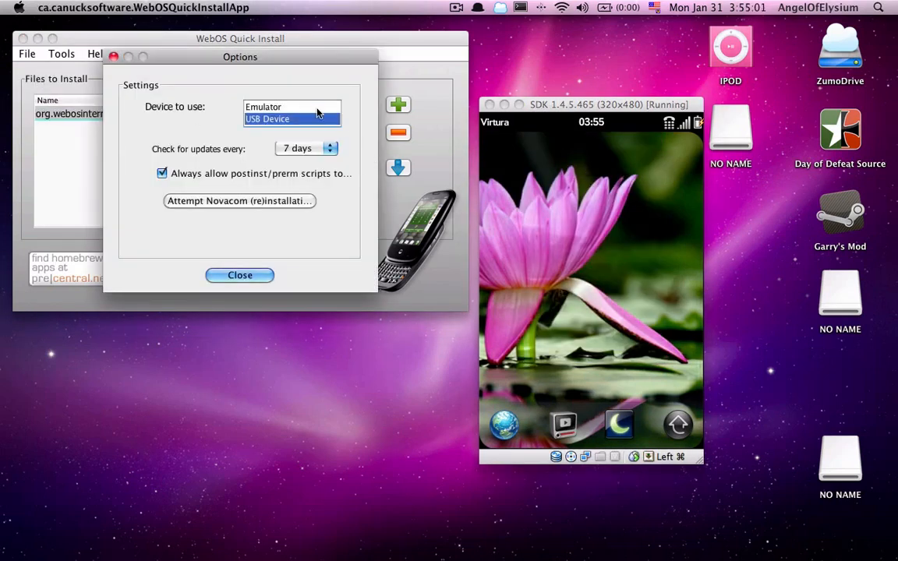
click(265, 106)
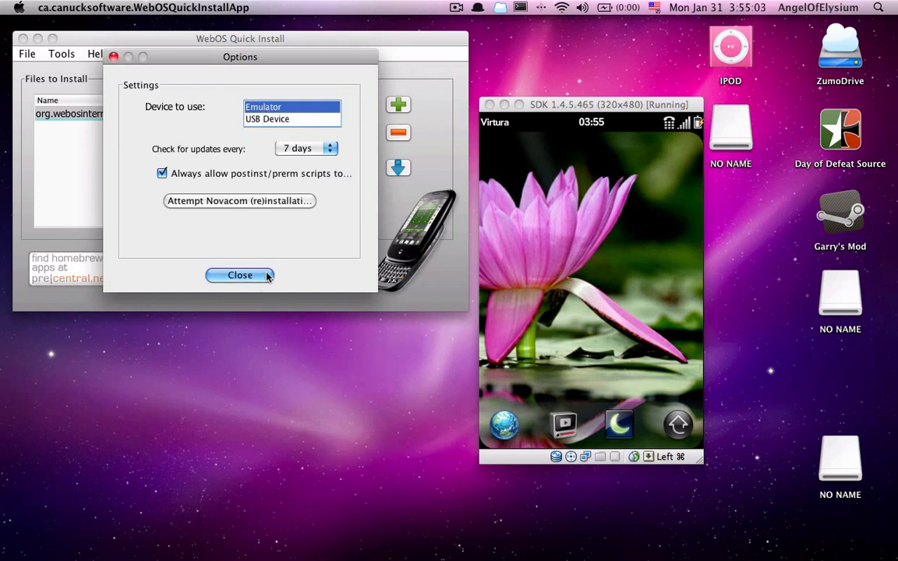
click(240, 275)
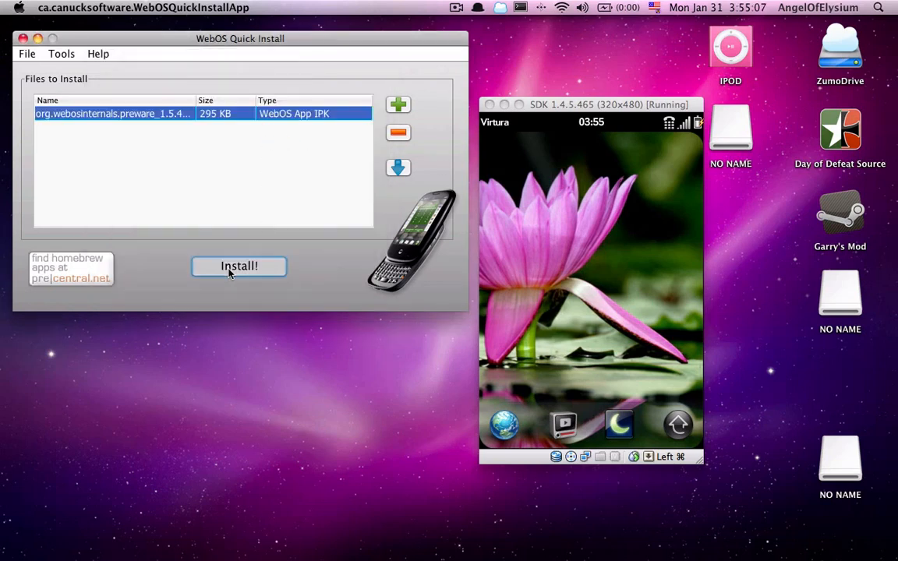
click(239, 265)
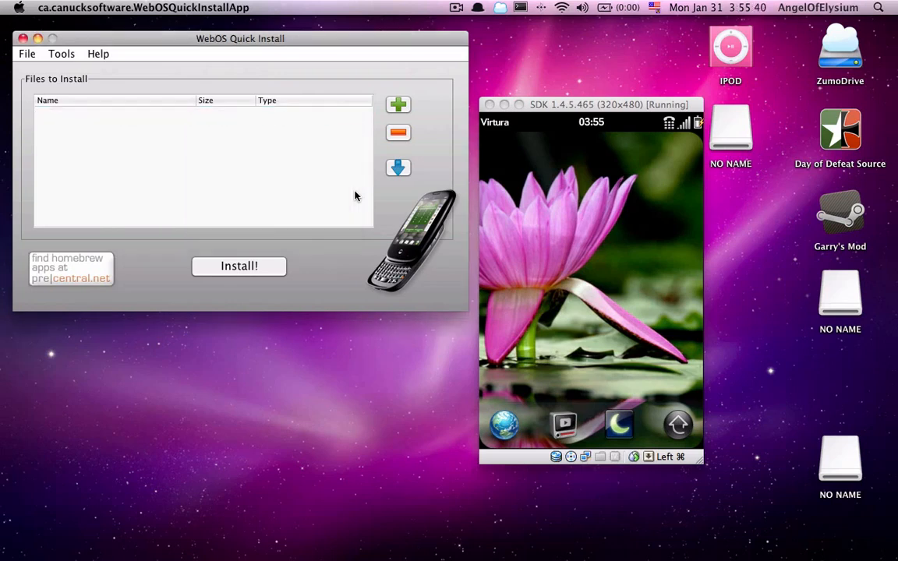
mouse_move(560, 190)
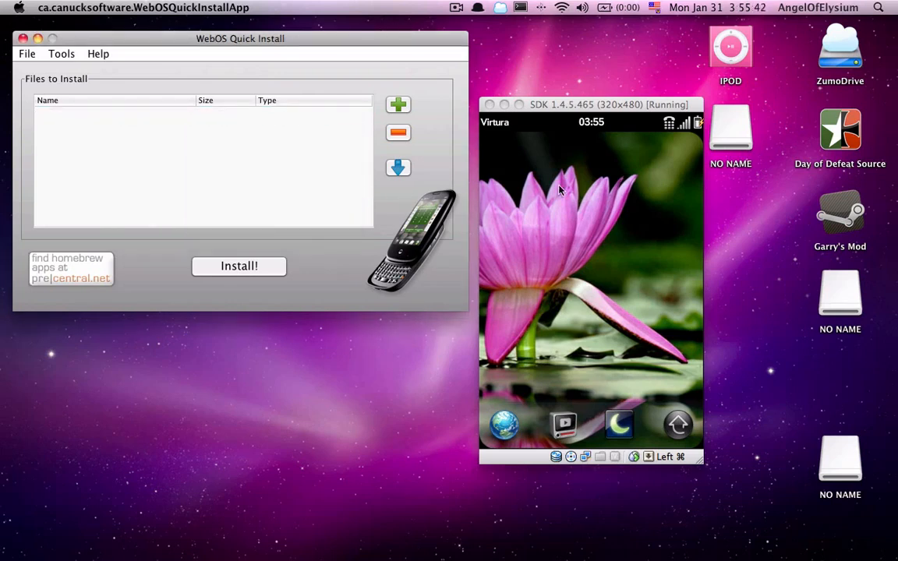
Launch Preware from the emulator launcher and continue past its welcome tips.
click(680, 424)
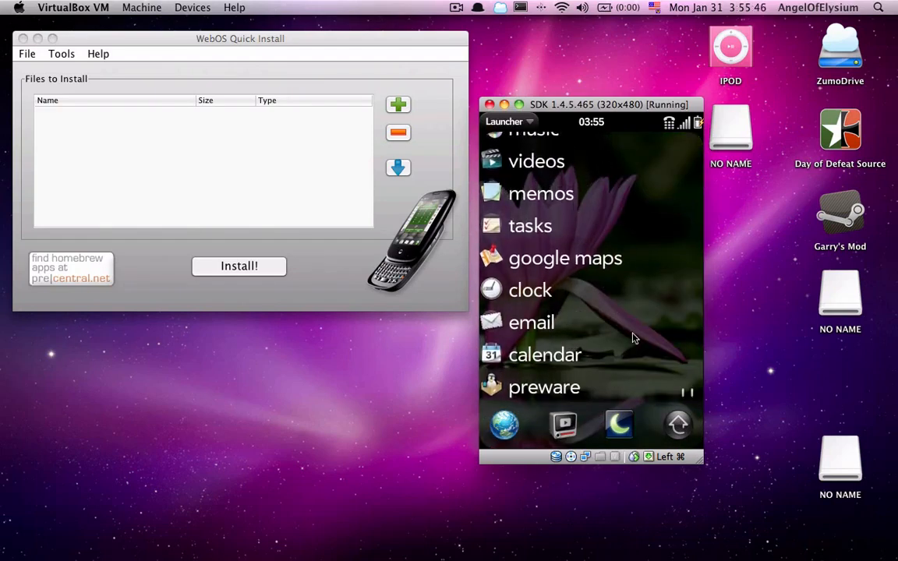
click(543, 387)
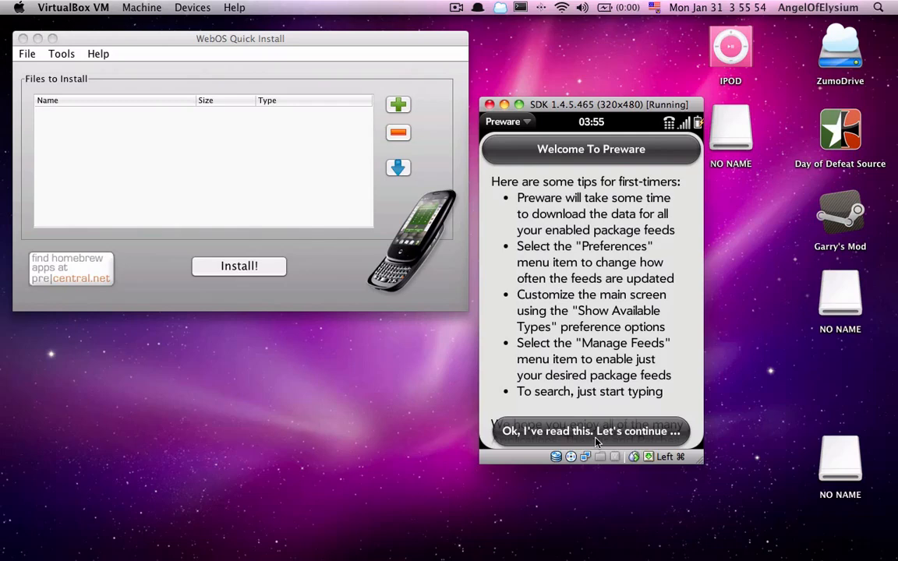
scroll(down, 3)
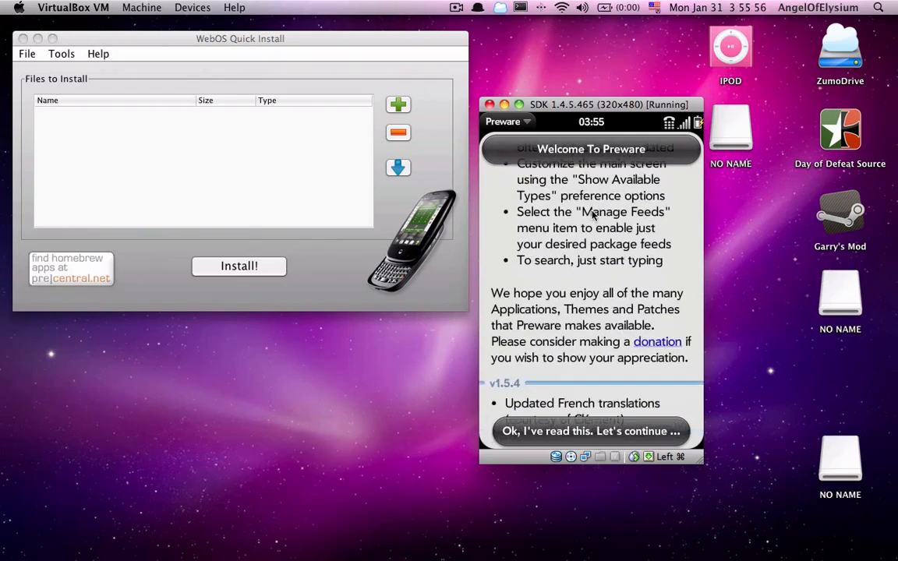
click(591, 430)
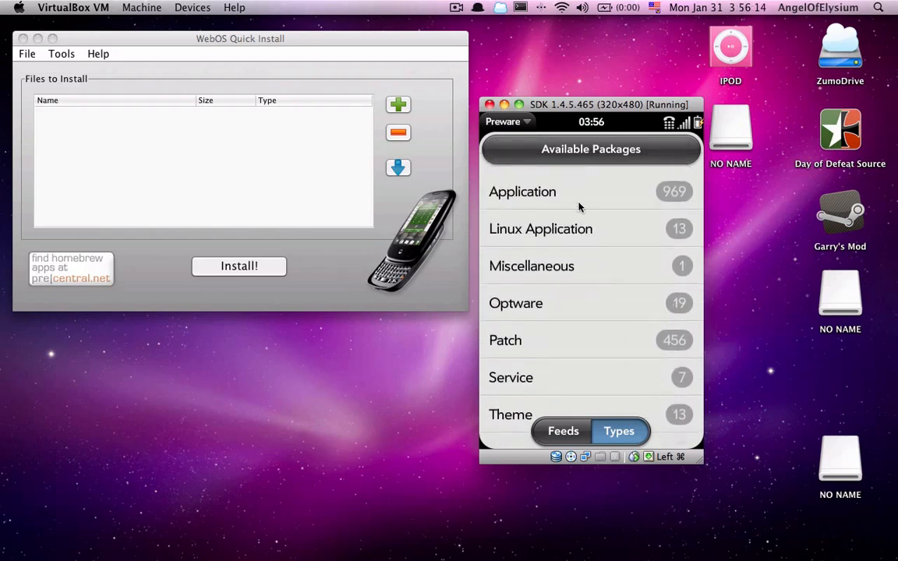
mouse_move(580, 344)
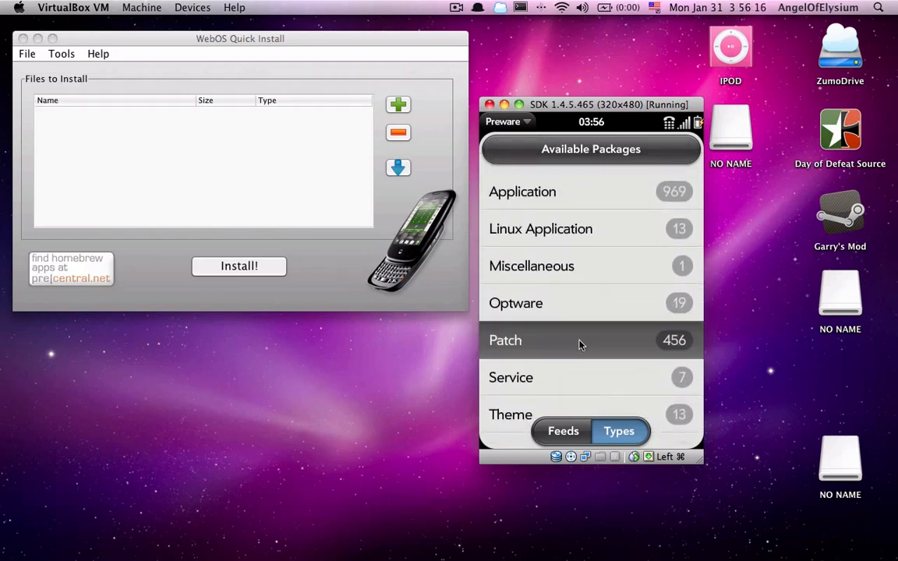
scroll(down, 3)
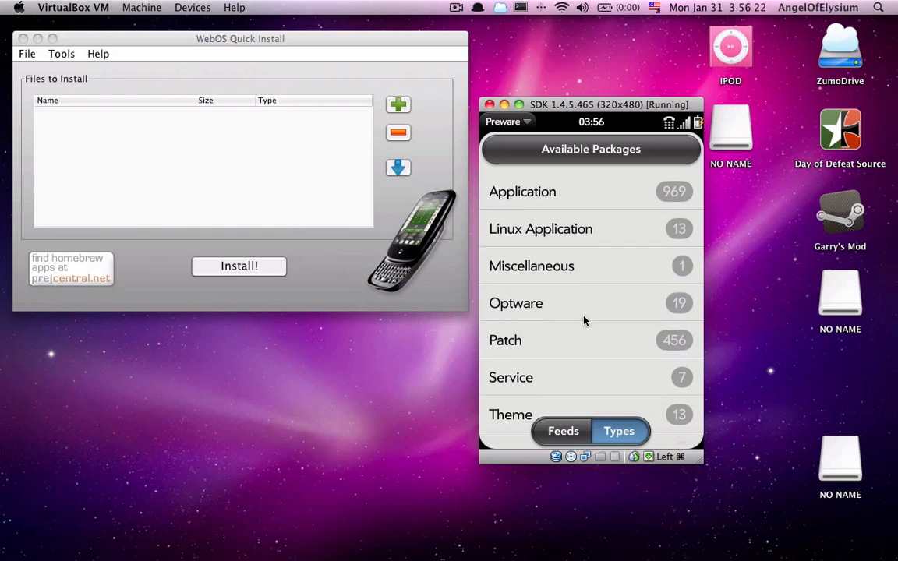
mouse_move(487, 220)
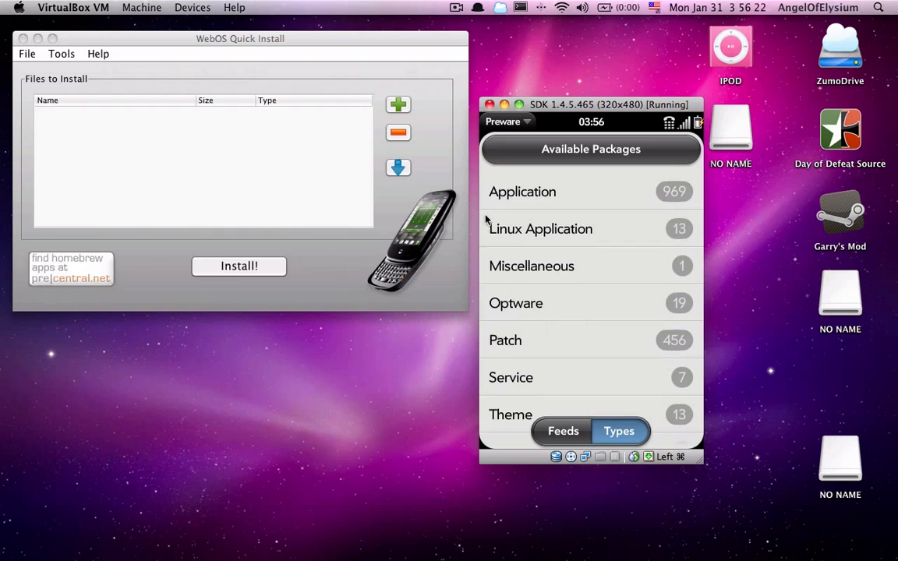